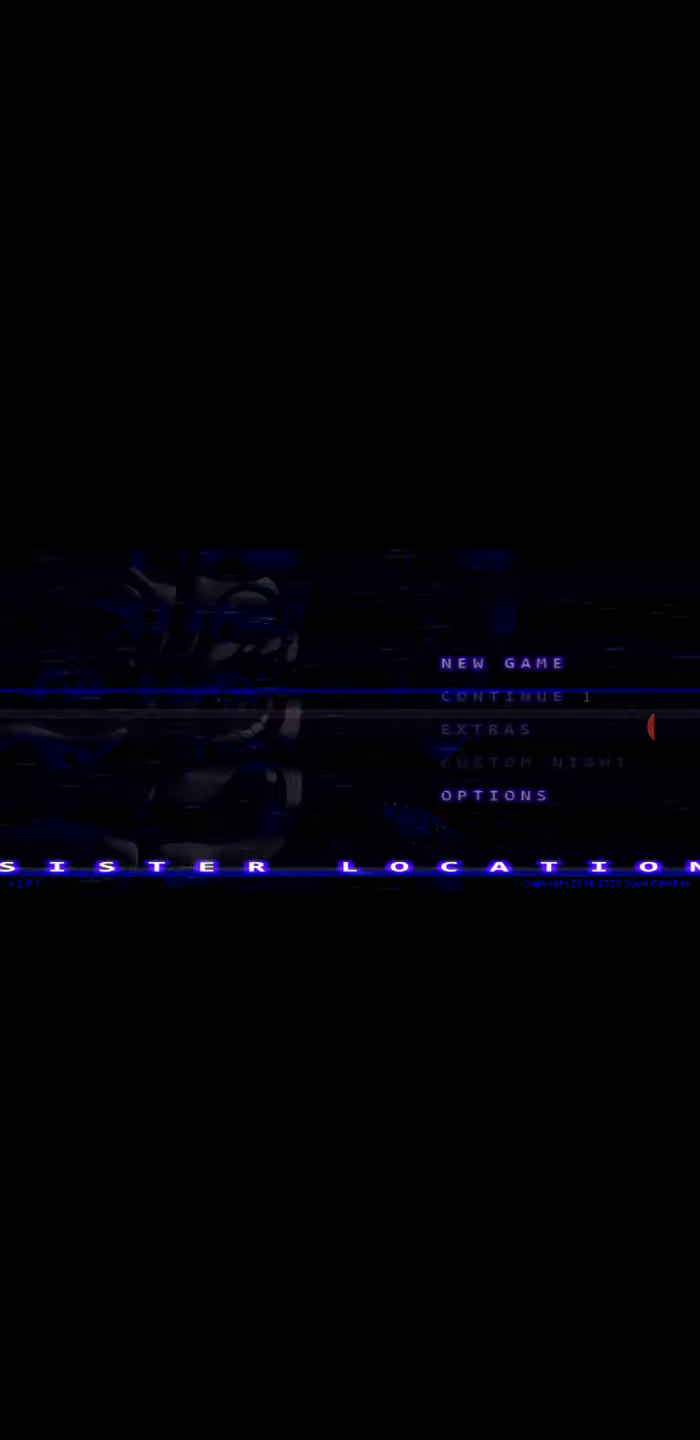
# Start a New Game from the main menu to bring up the No/Yes confirmation.
pyautogui.click(508, 662)
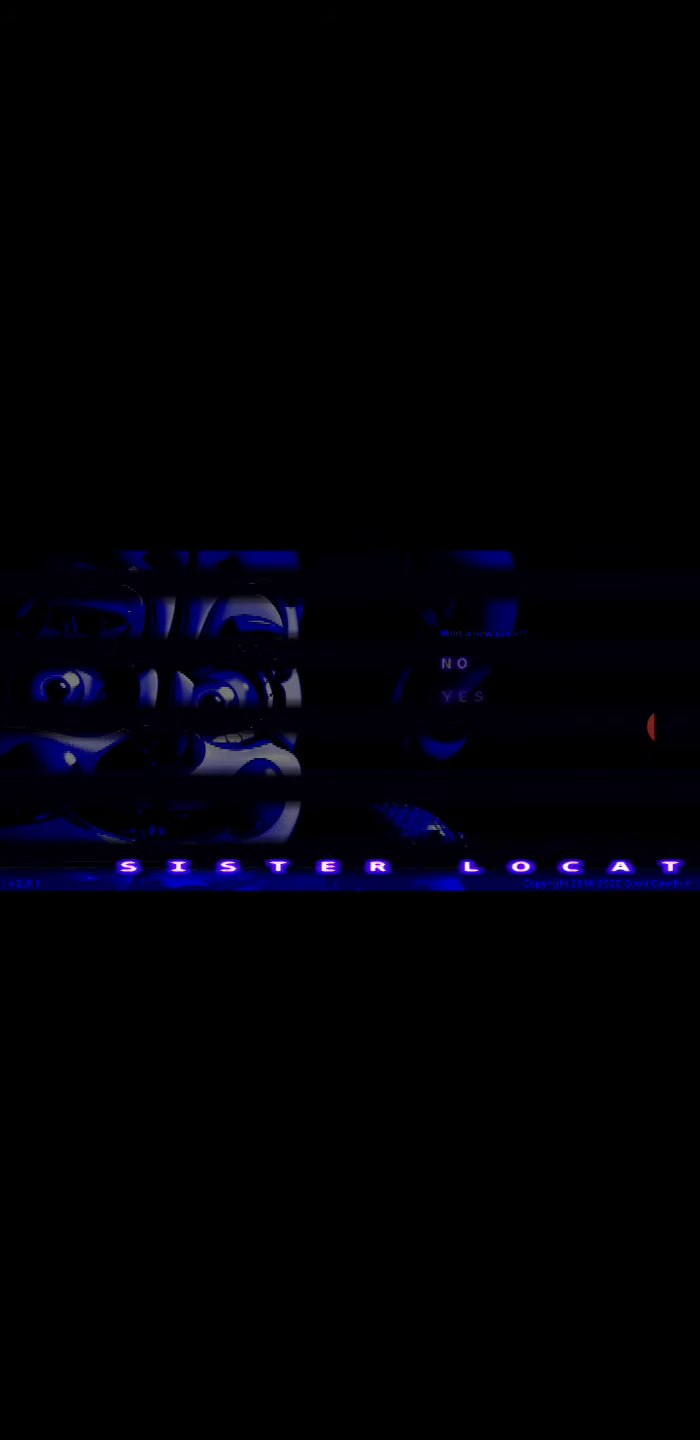